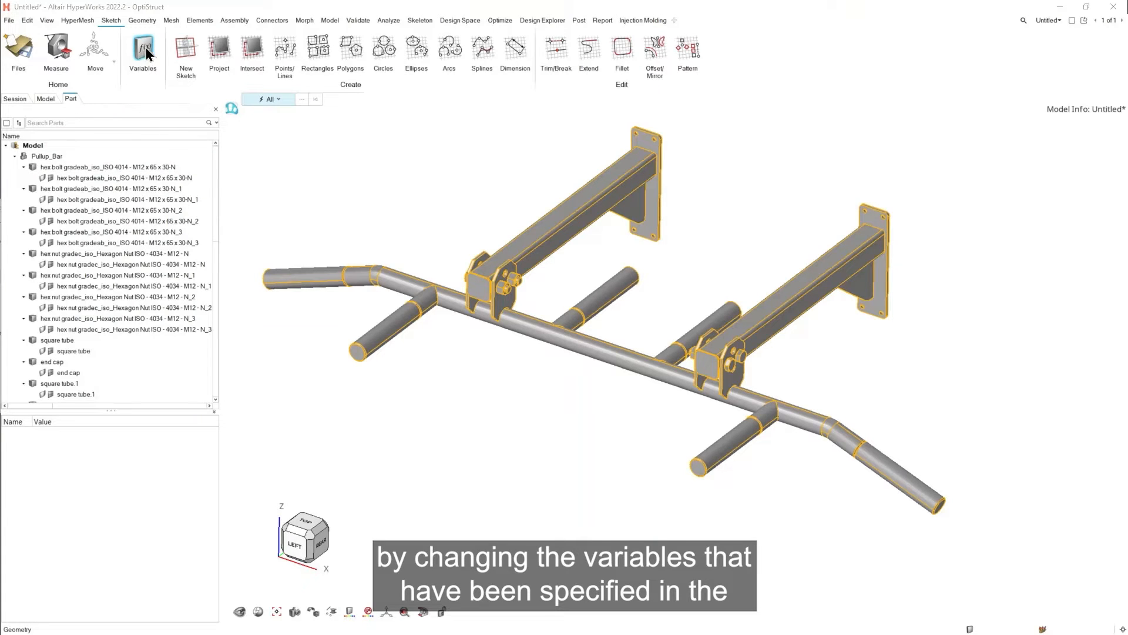
mouse_move(142, 48)
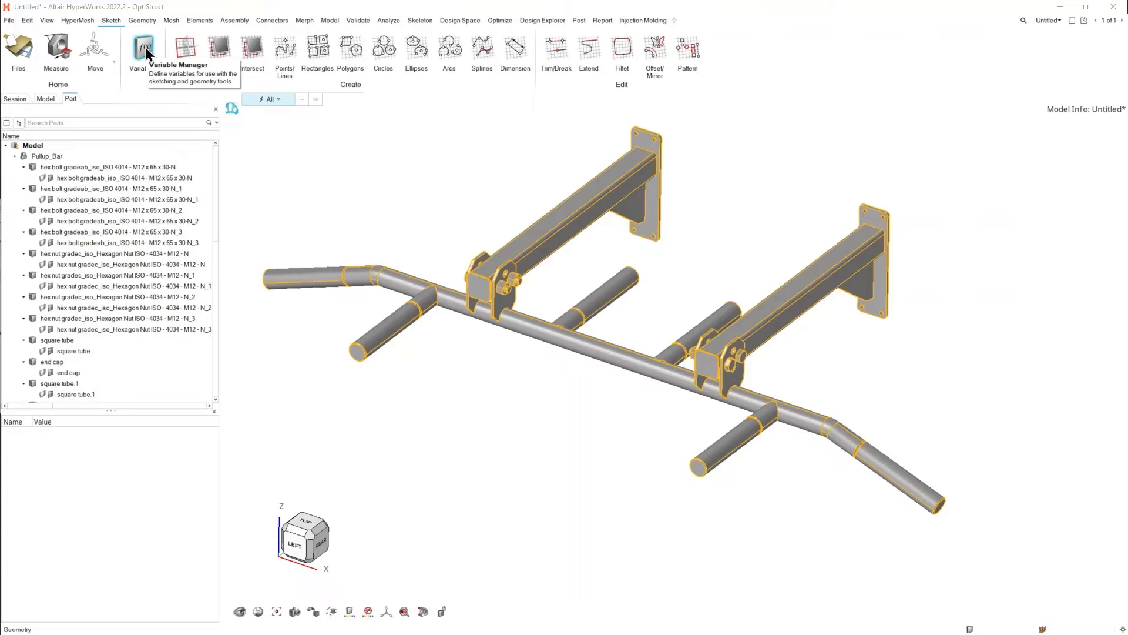
- Open the Variable Manager to list the model's five length variables
left_click(142, 48)
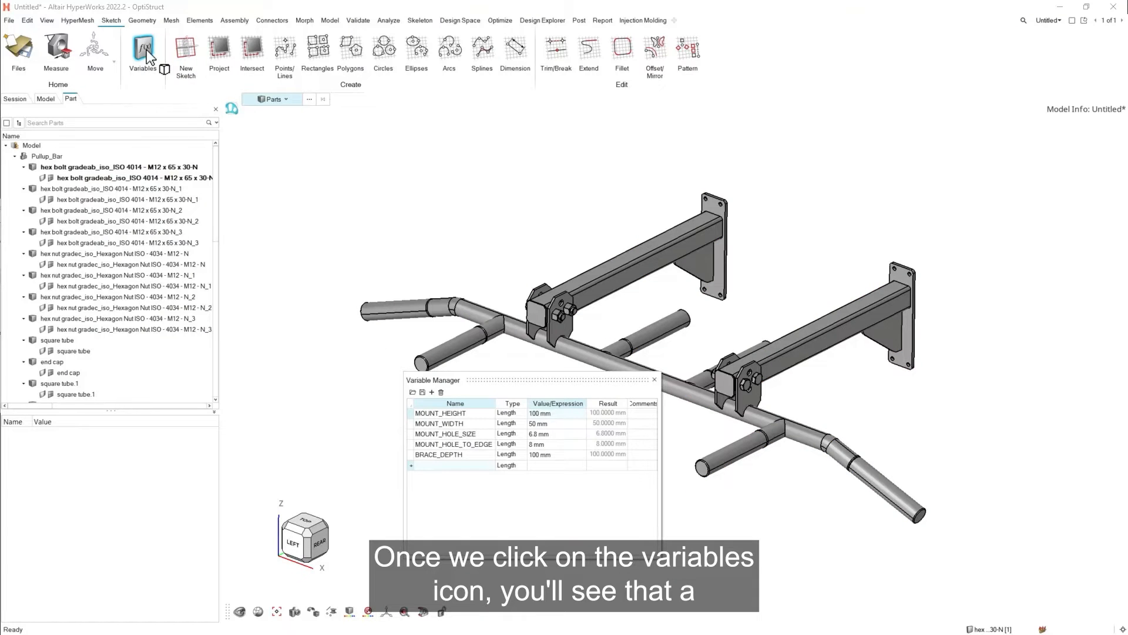
mouse_move(505, 394)
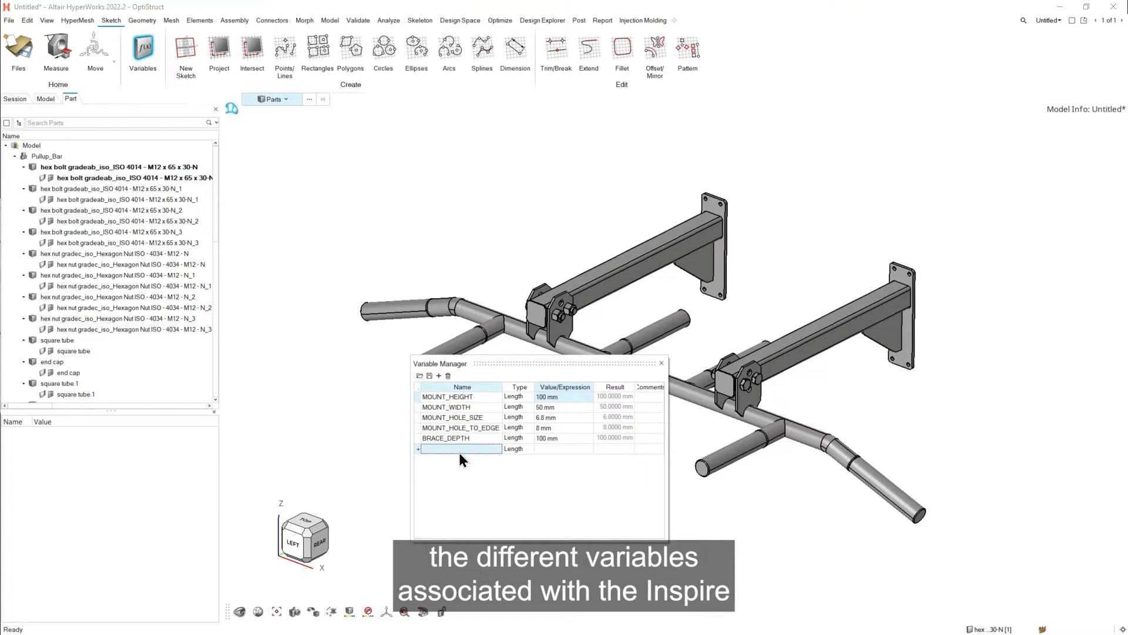
mouse_move(677, 234)
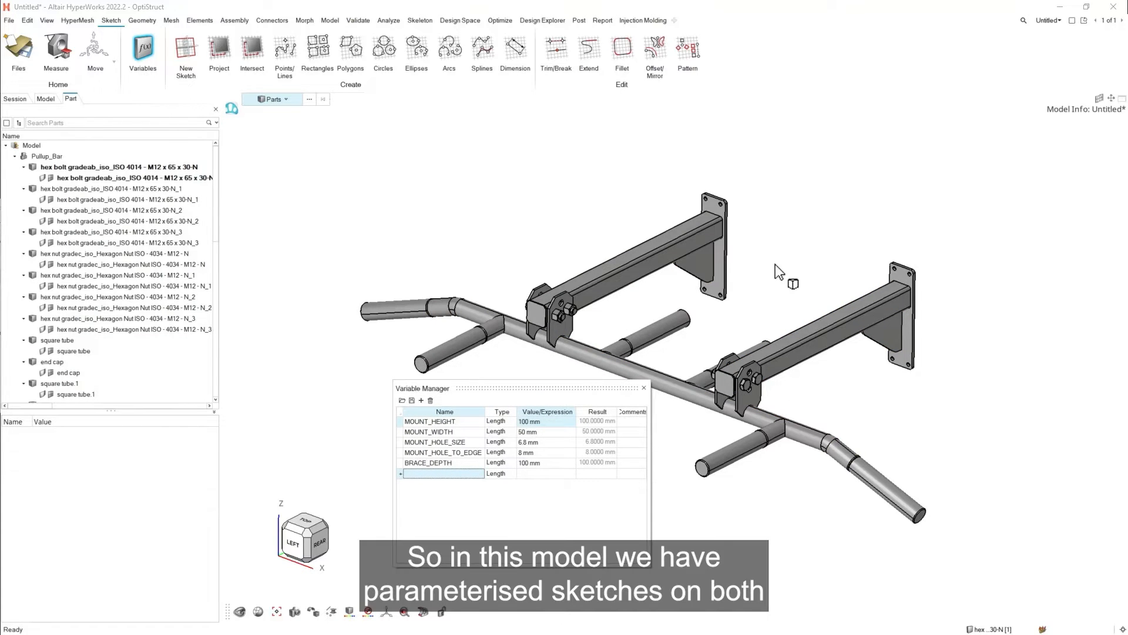
mouse_move(716, 212)
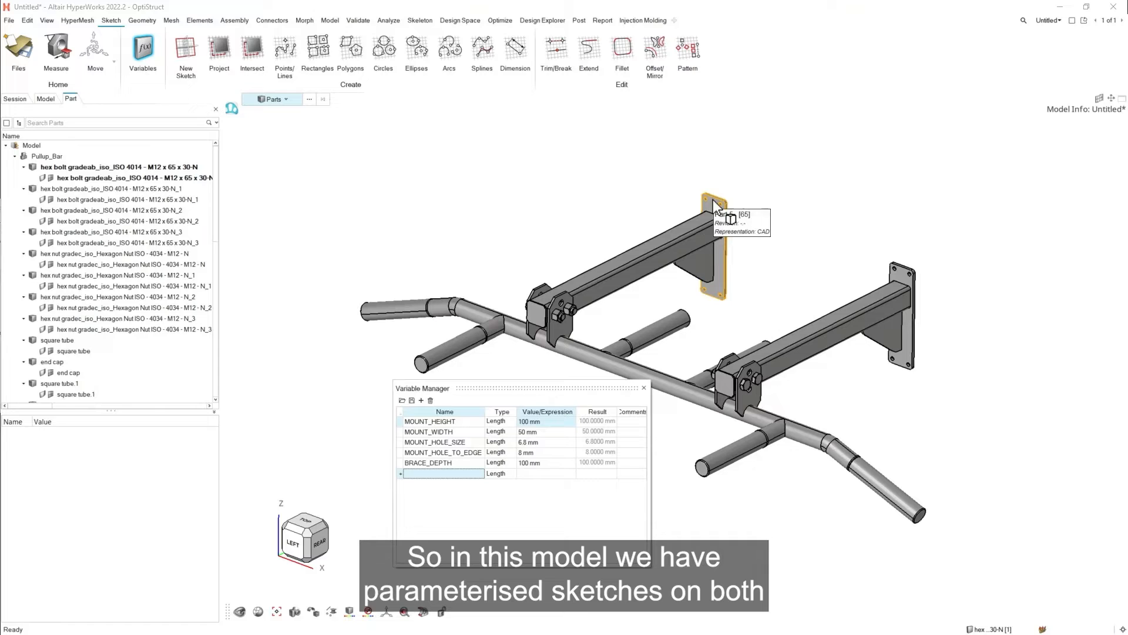
mouse_move(910, 352)
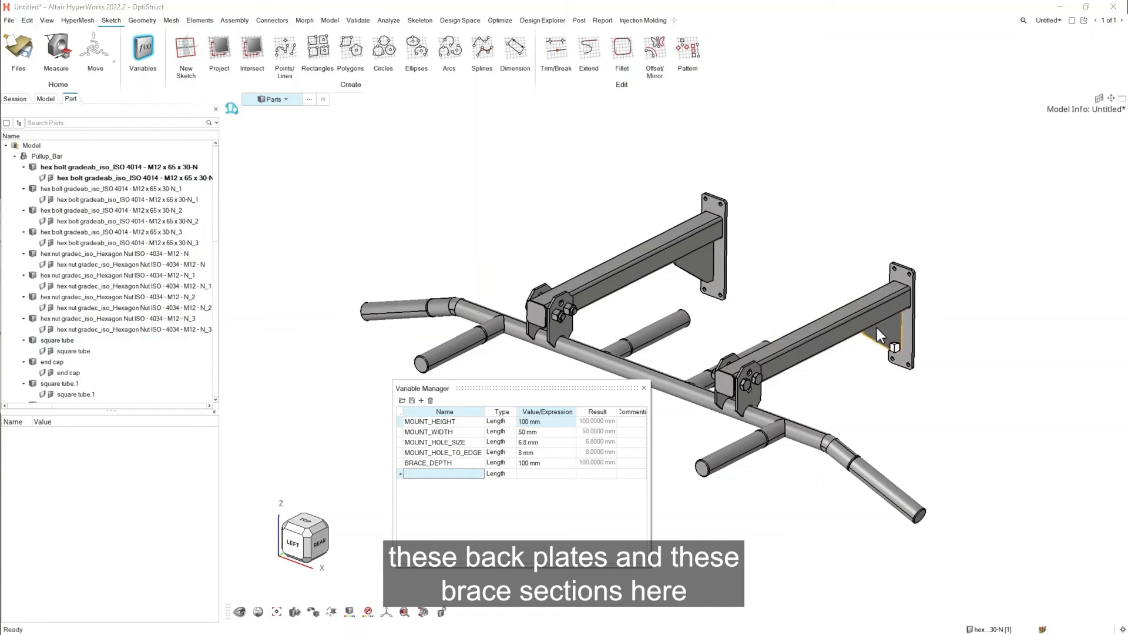
mouse_move(547, 516)
type("70")
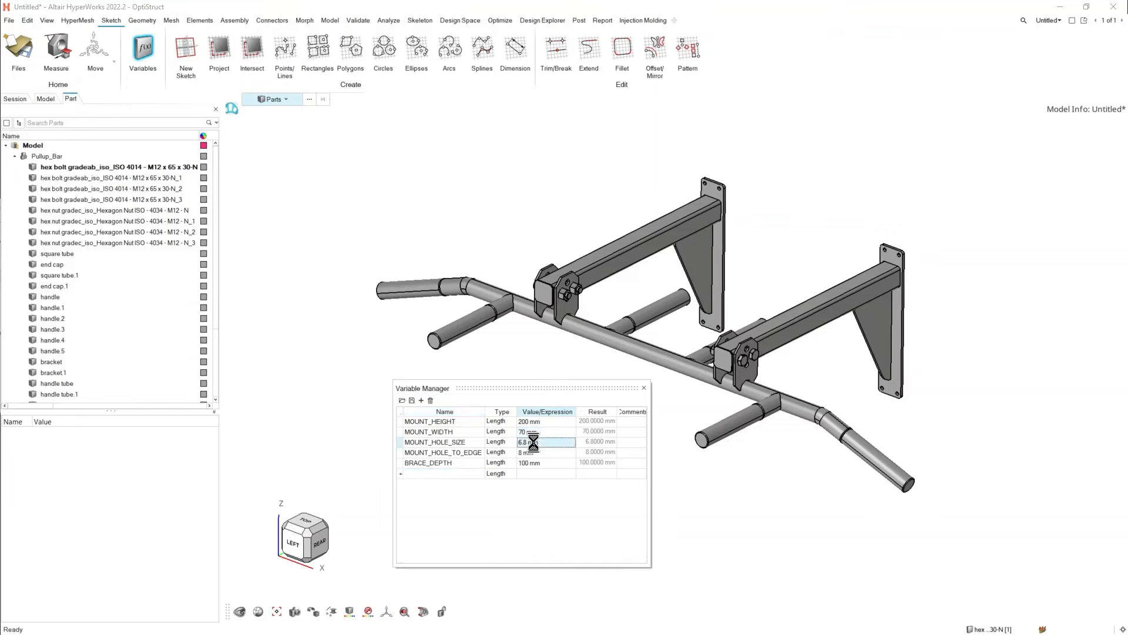
- Set MOUNT_HOLE_SIZE to 9 mm and MOUNT_HOLE_TO_EDGE to 12 mm
type("9")
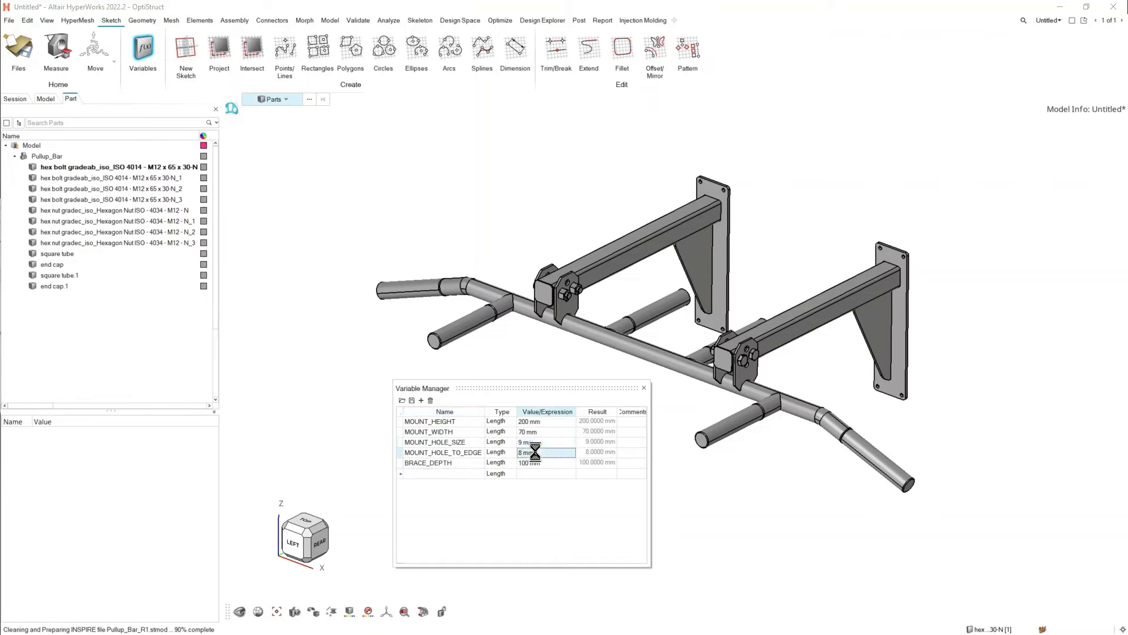
type("12")
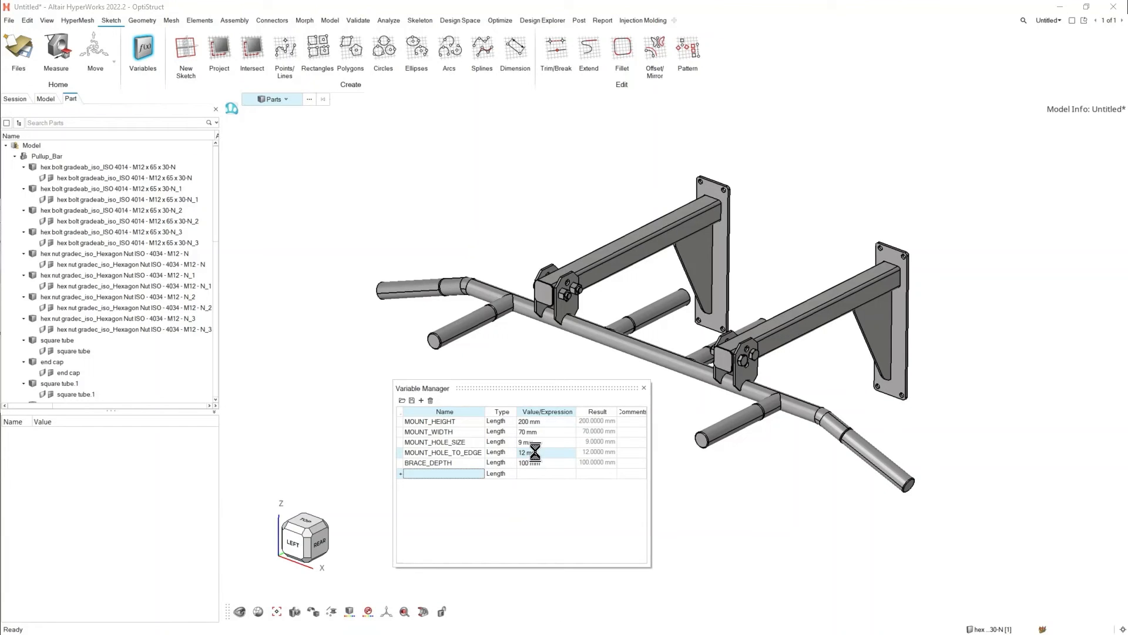
left_click(545, 461)
type("200")
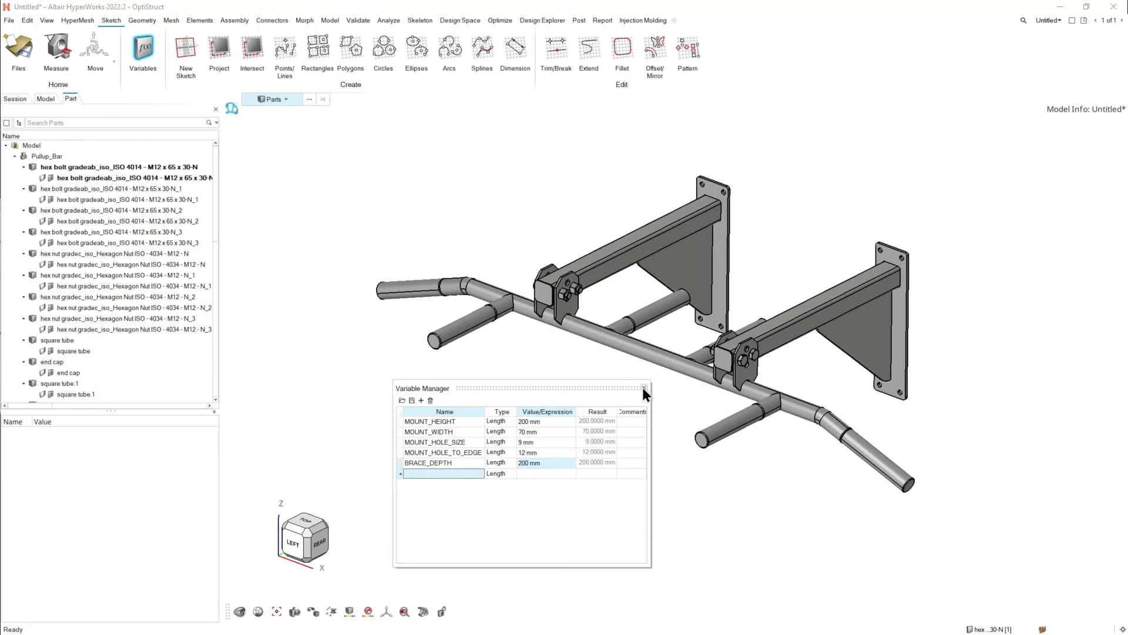
- Change BRACE_DEPTH to 200 mm and close the Variable Manager
type("pp")
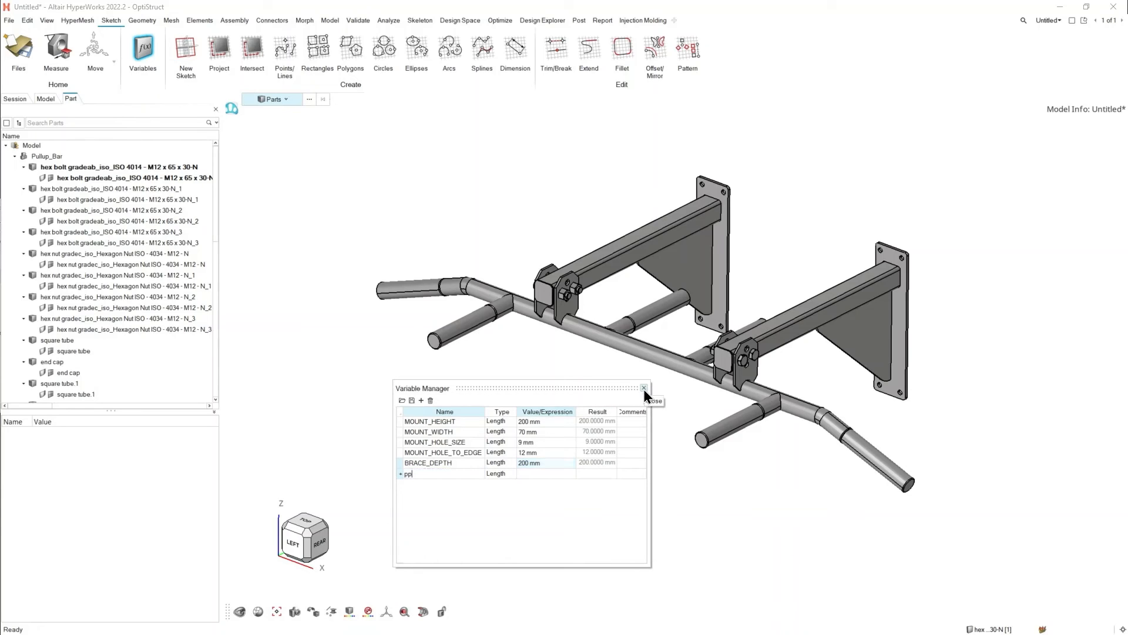
left_click(642, 388)
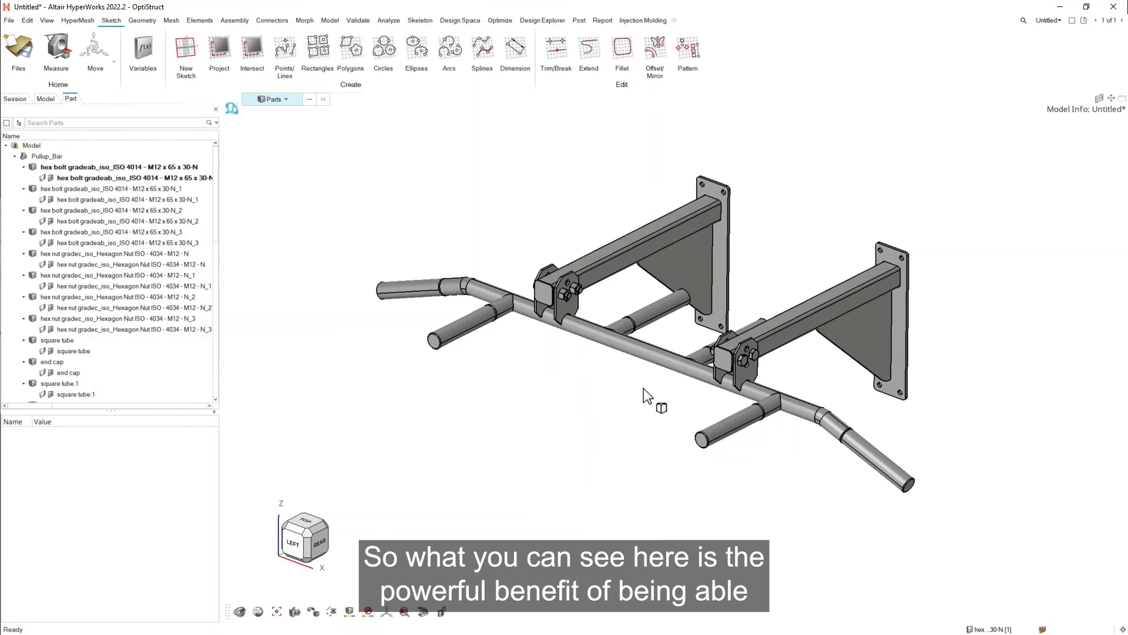